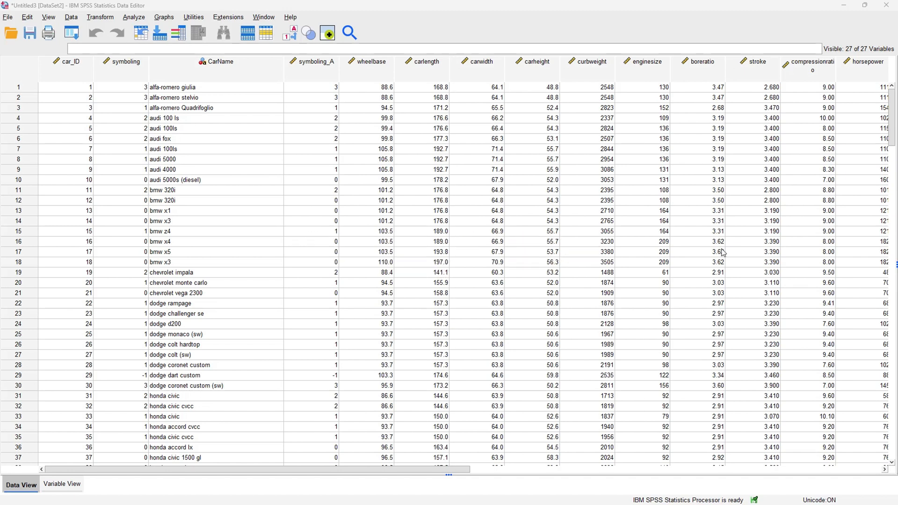
mouse_move(706, 374)
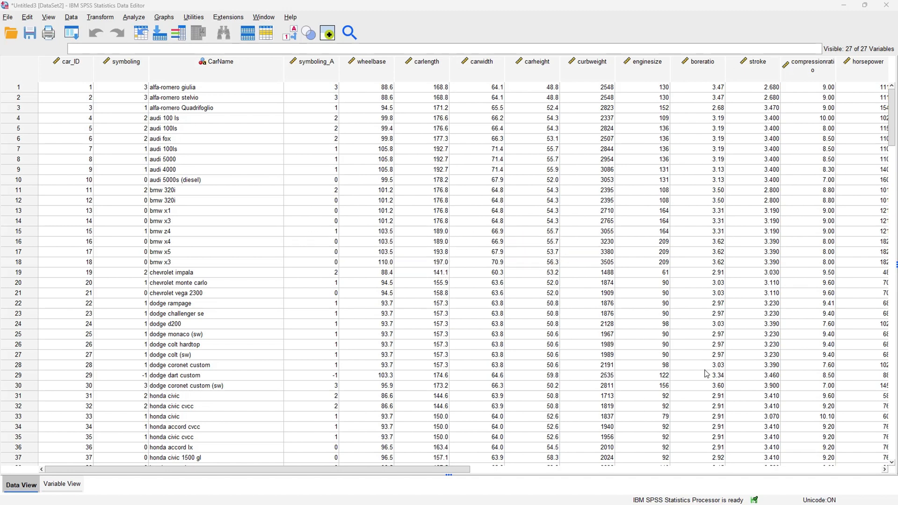
mouse_move(443, 140)
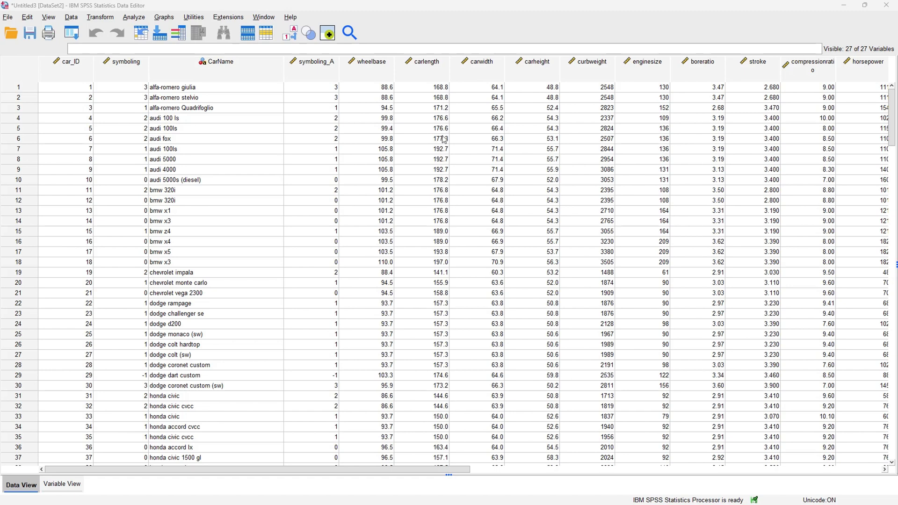
mouse_move(434, 198)
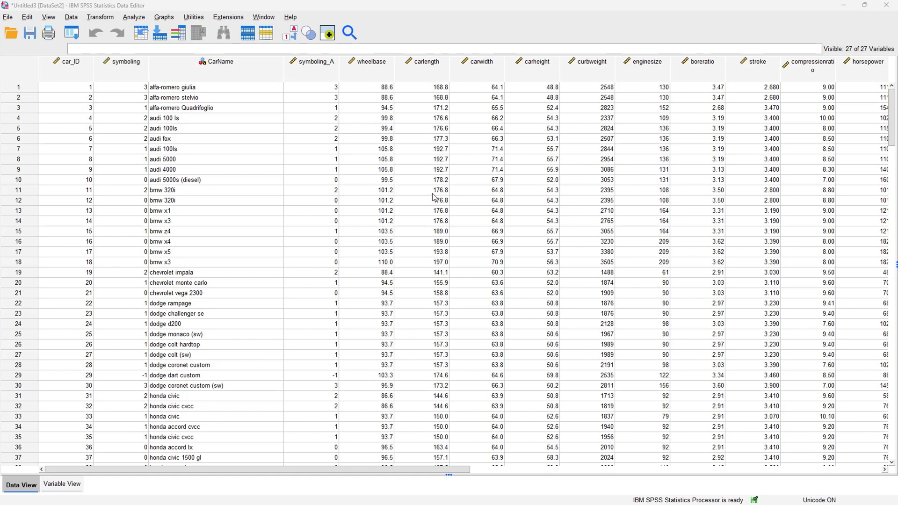
mouse_move(405, 108)
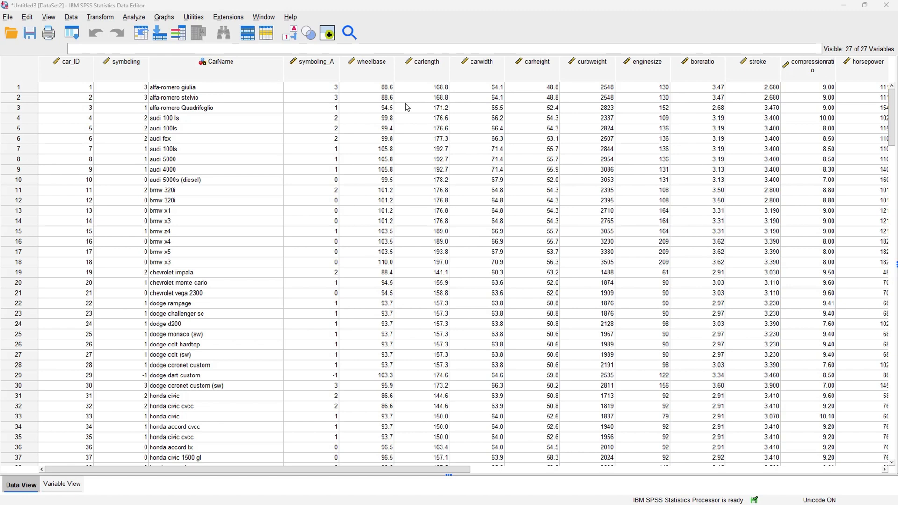
mouse_move(416, 120)
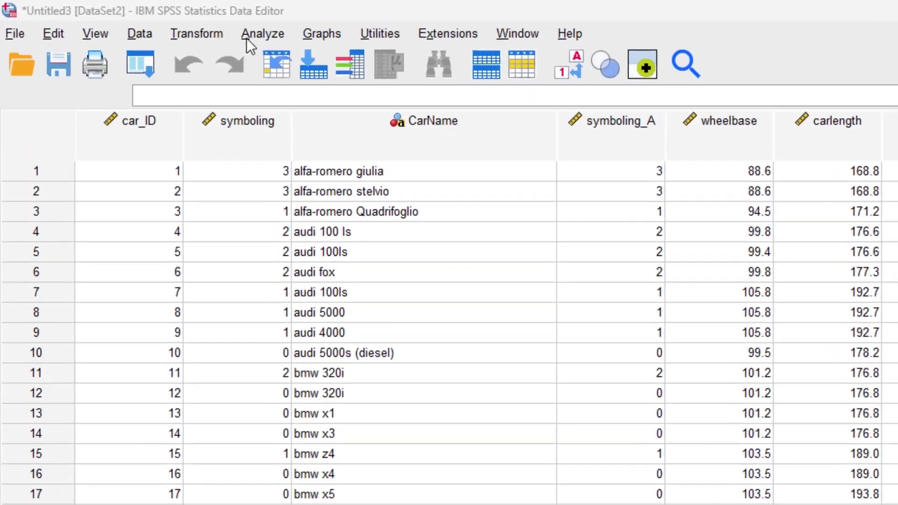
Open Reliability Analysis from Analyze > Scale, keeping Alpha as the model
left_click(262, 33)
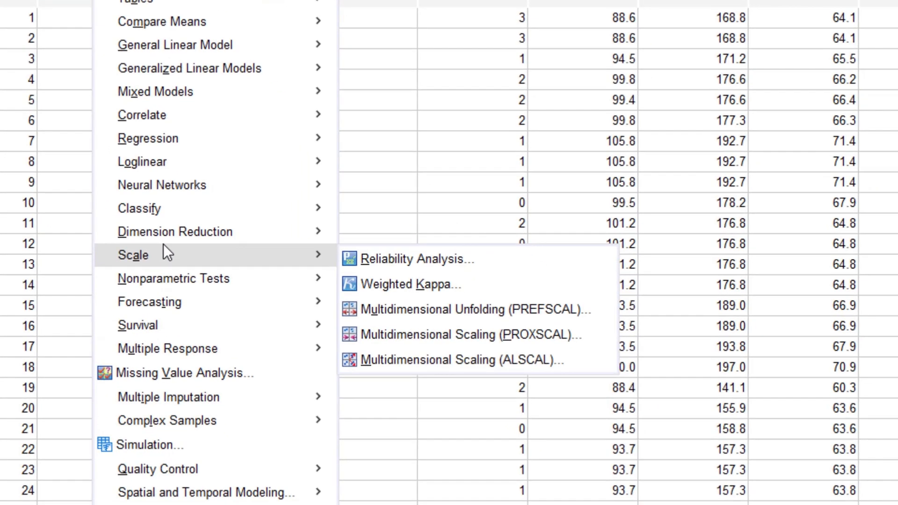
mouse_move(334, 276)
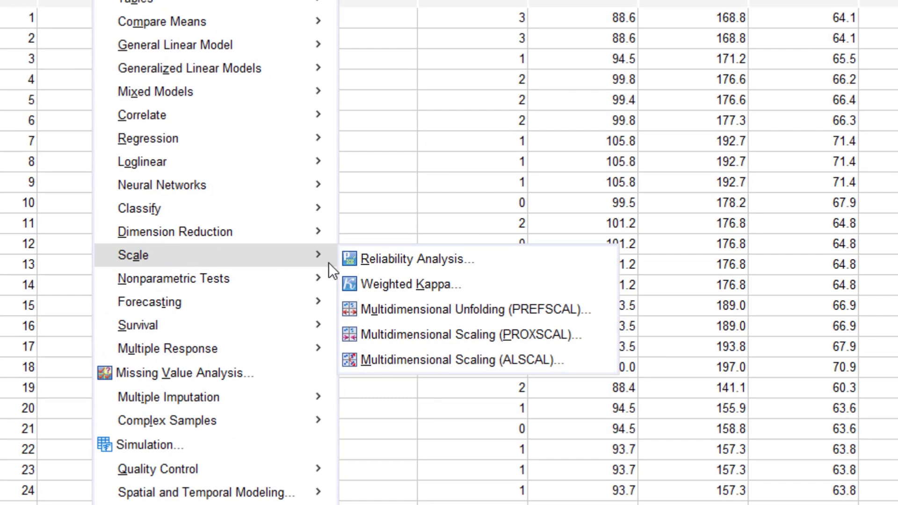
left_click(412, 260)
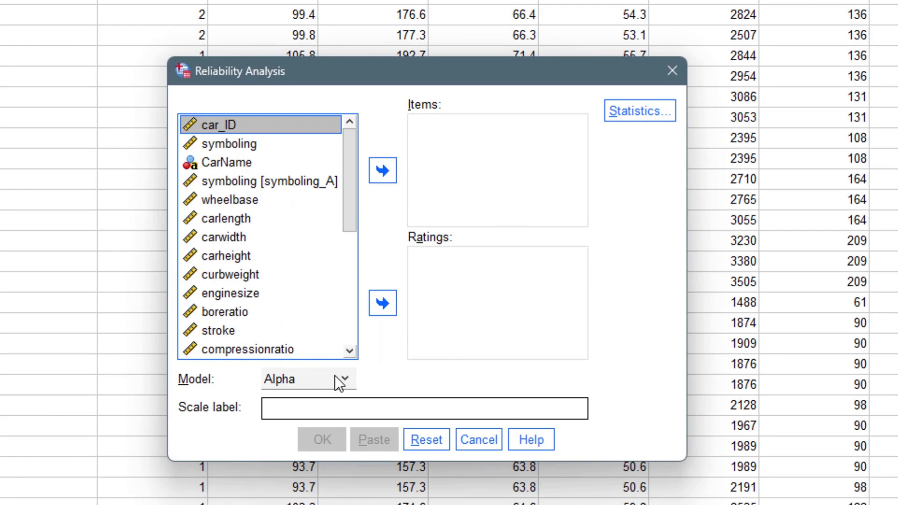
left_click(344, 379)
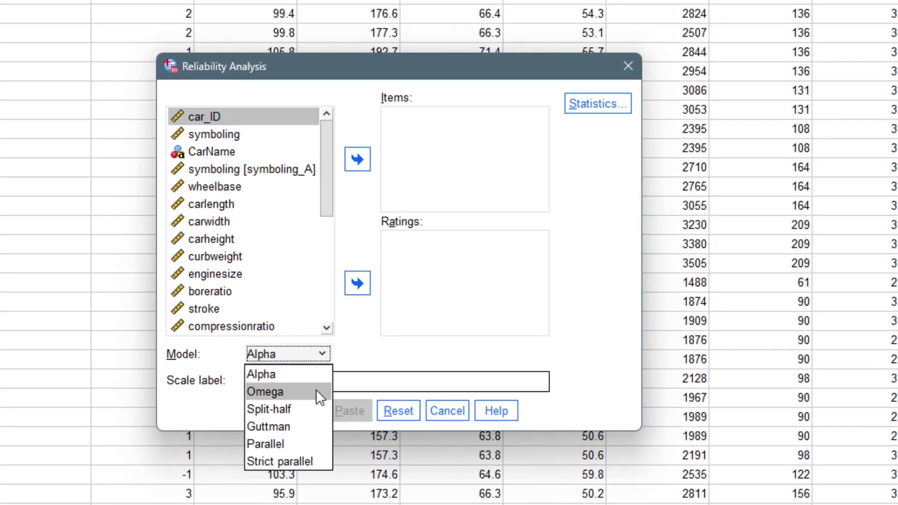
mouse_move(309, 427)
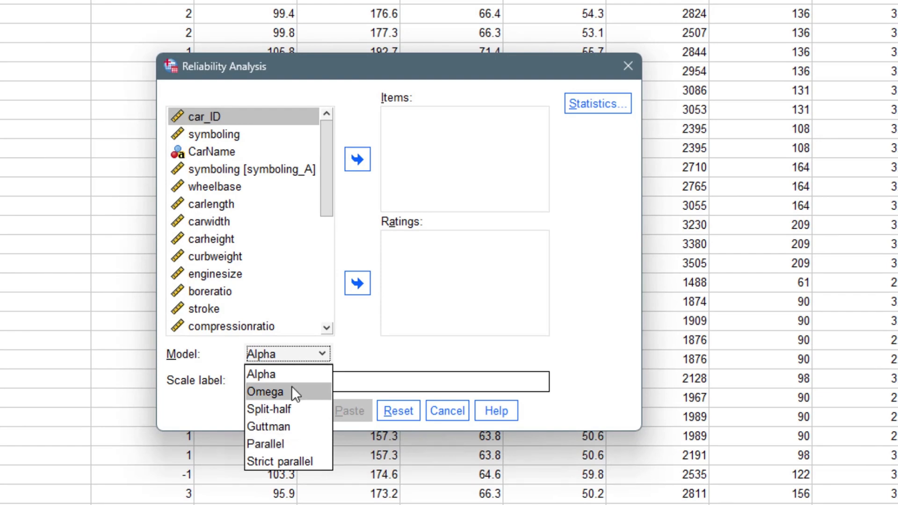
left_click(261, 375)
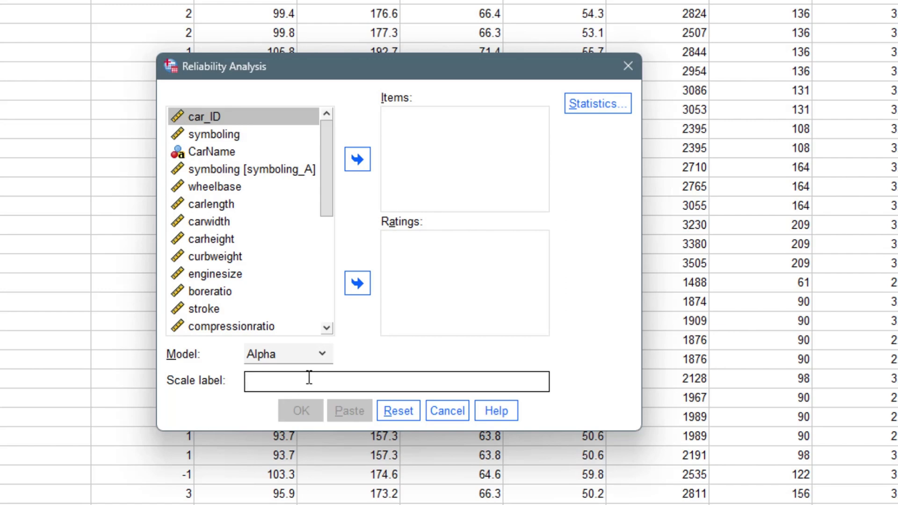
Enter scale label 'test label' and add wheelbase, carlength, carwidth and carheight as items
type("tet")
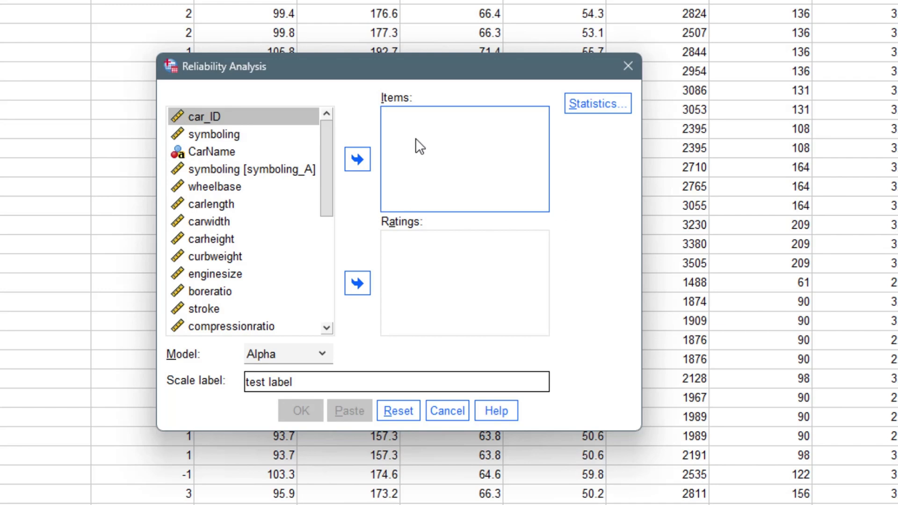
mouse_move(345, 213)
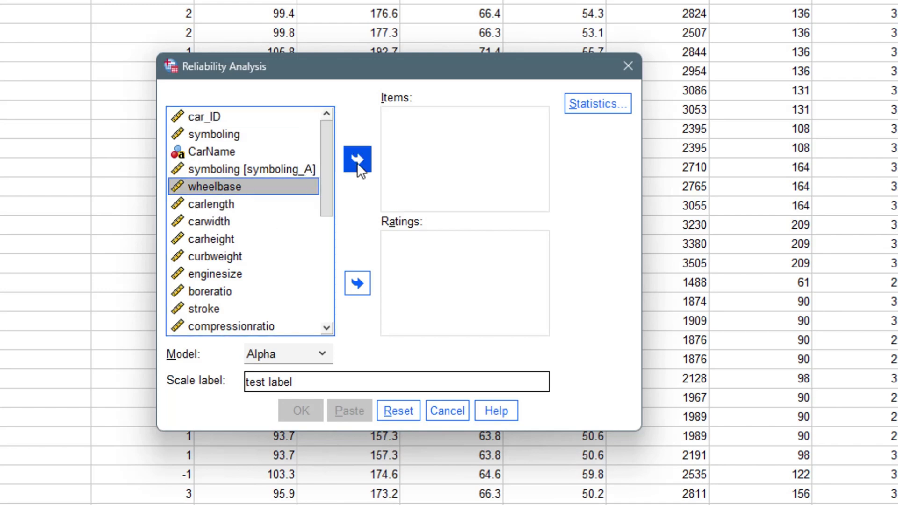
left_click(357, 158)
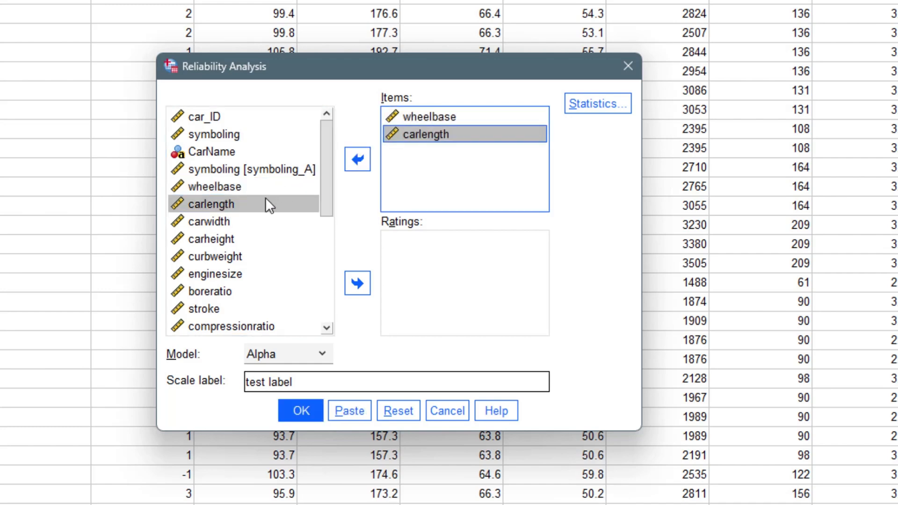
left_click(357, 158)
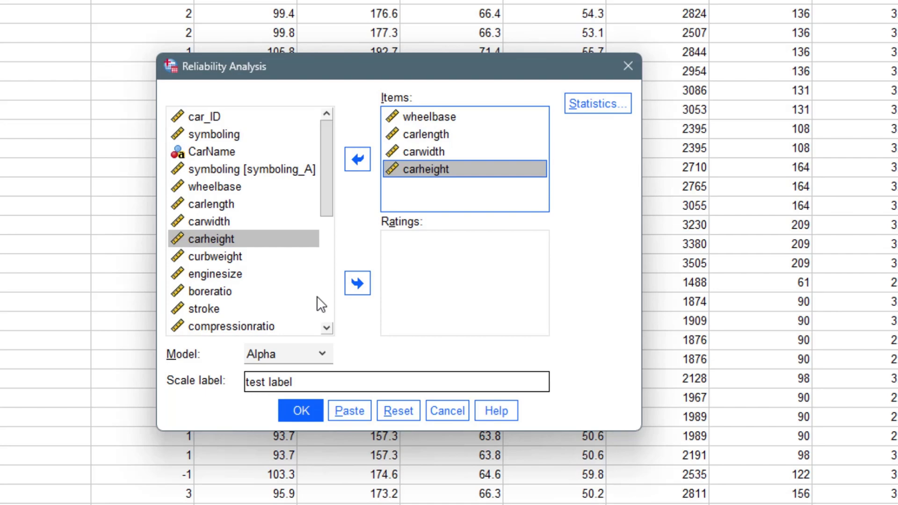
mouse_move(420, 269)
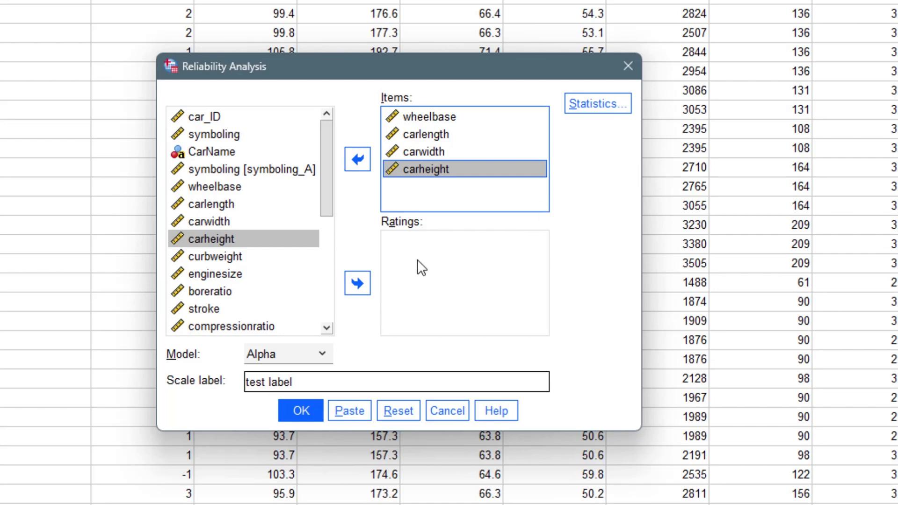
mouse_move(596, 109)
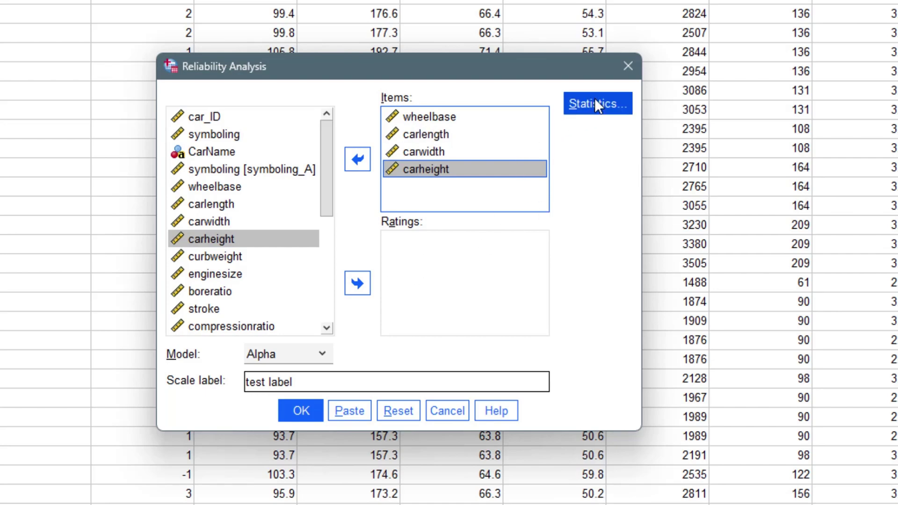
Review the reliability Statistics options and close them unchanged
left_click(597, 102)
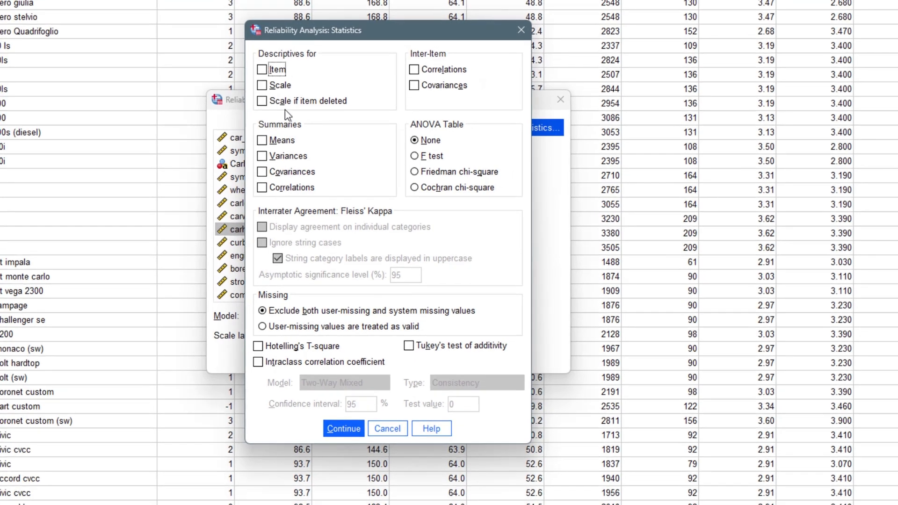
mouse_move(415, 188)
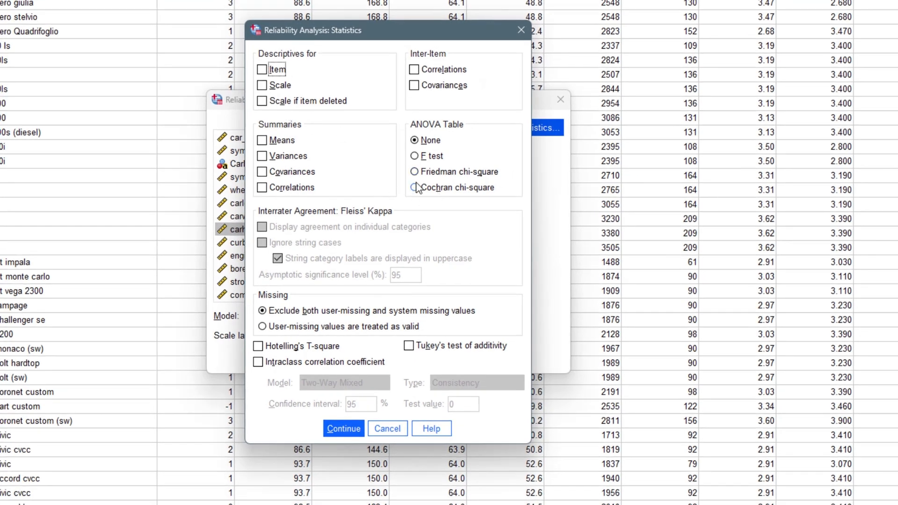
mouse_move(437, 176)
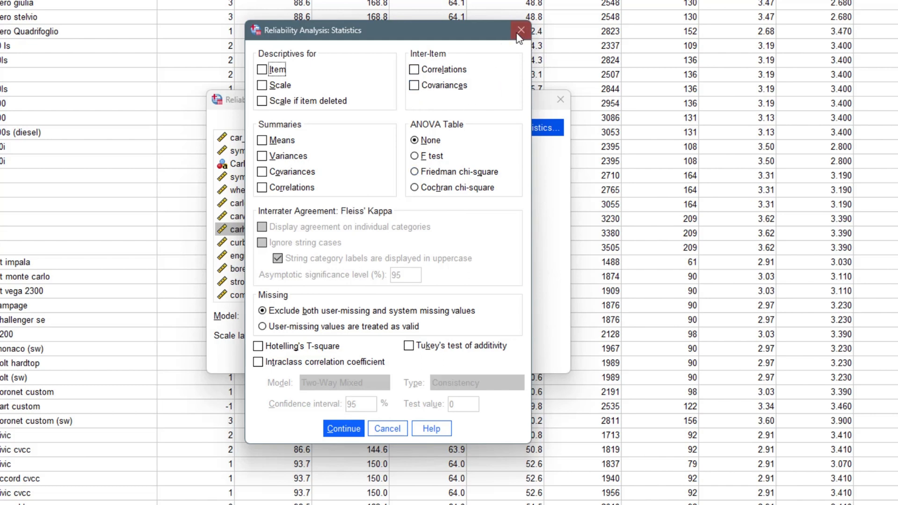
left_click(342, 428)
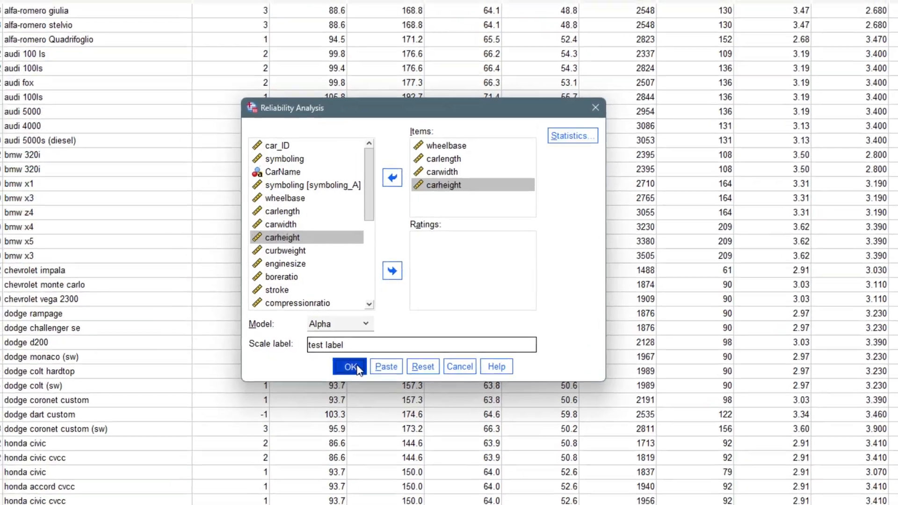
Run the four-item Alpha analysis, giving Cronbach's alpha .736 over 205 valid cases
left_click(349, 367)
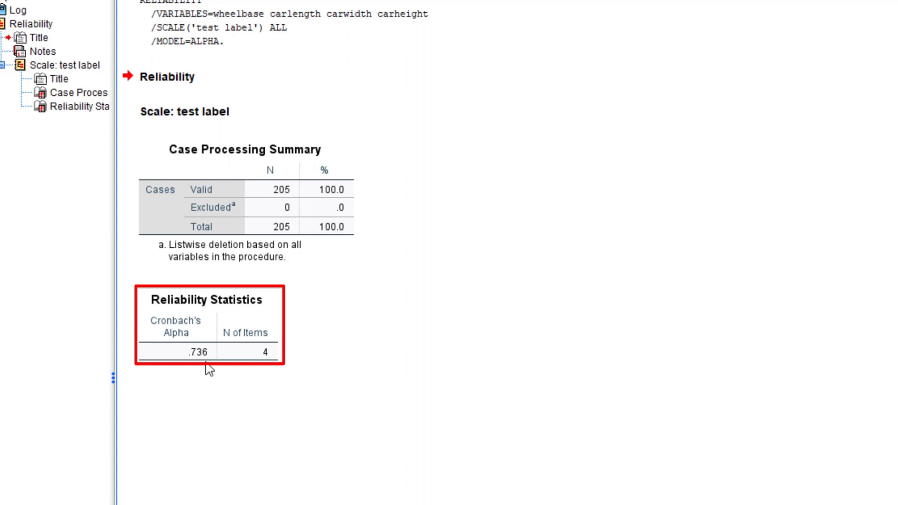
mouse_move(260, 317)
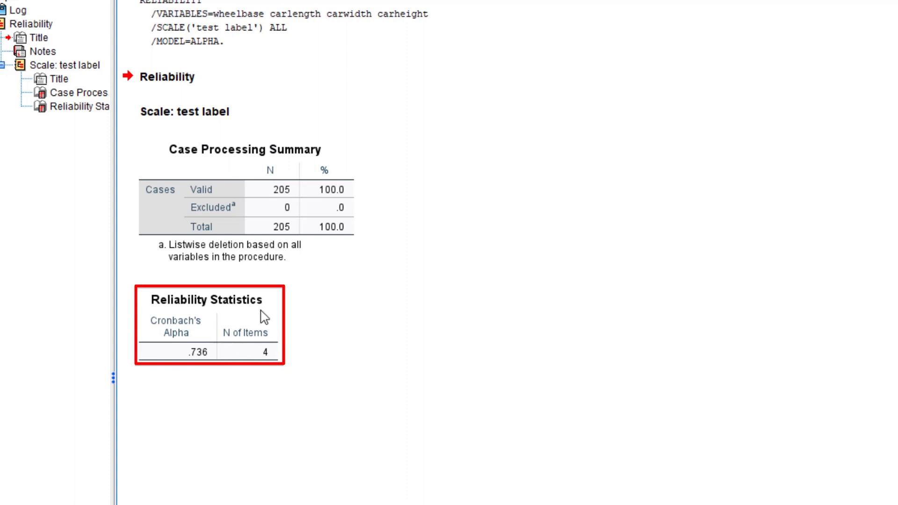
mouse_move(238, 325)
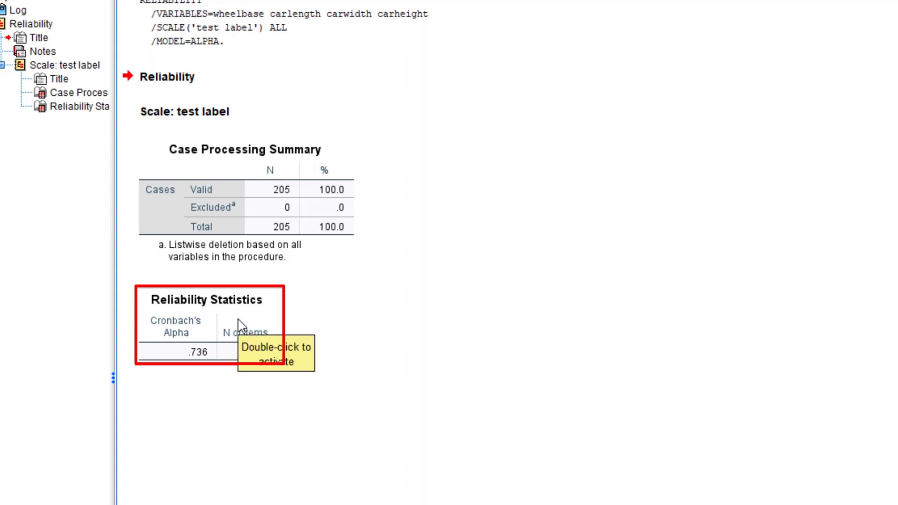
mouse_move(322, 355)
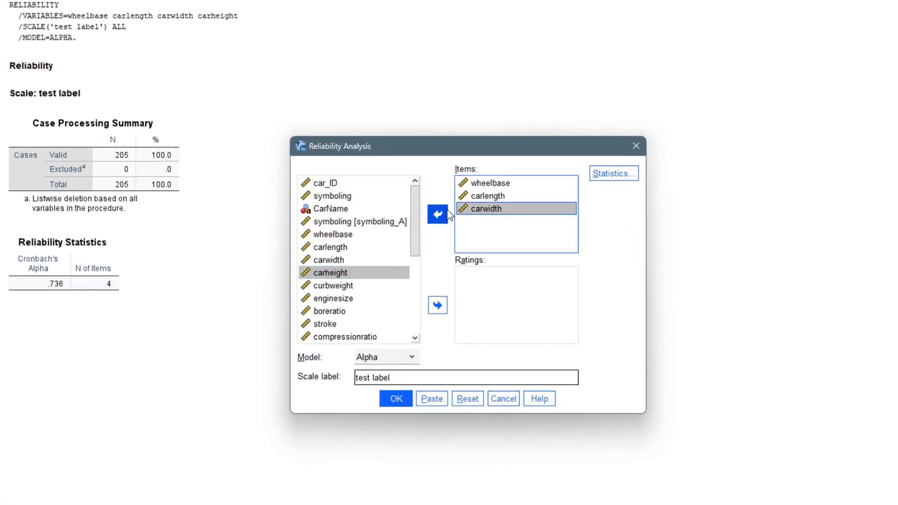
Replace the old items with every variable from car_ID through price
left_click(438, 214)
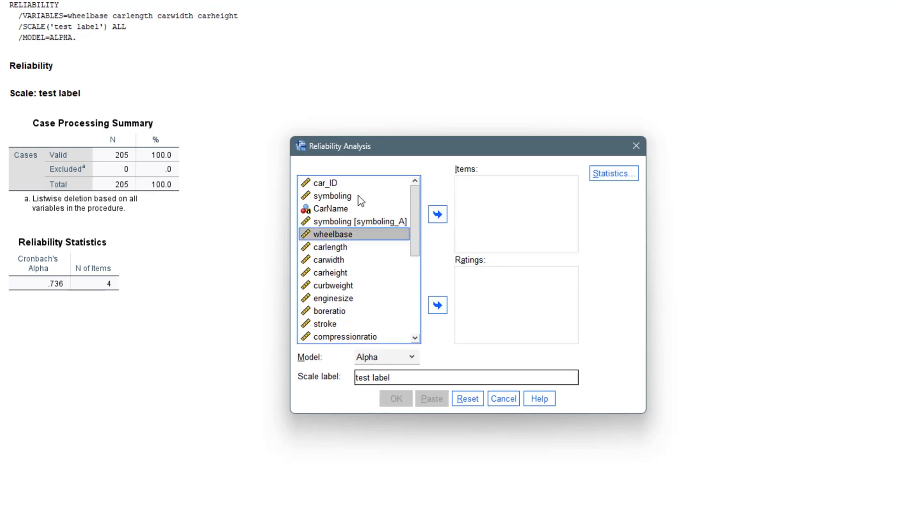
left_click(438, 214)
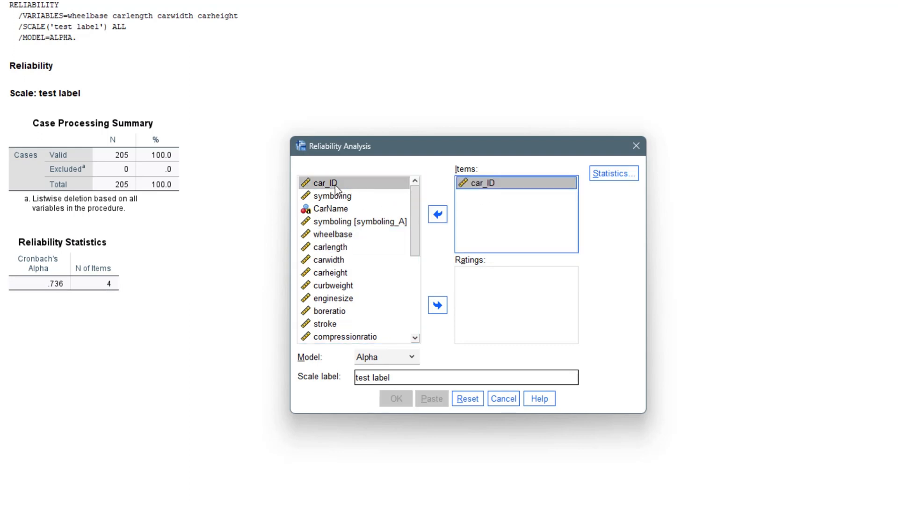
left_click(438, 214)
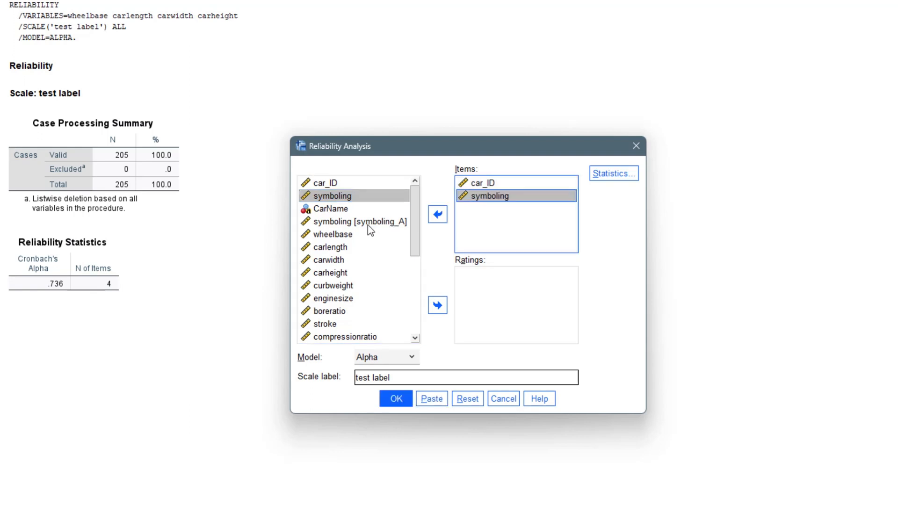
left_click(335, 235)
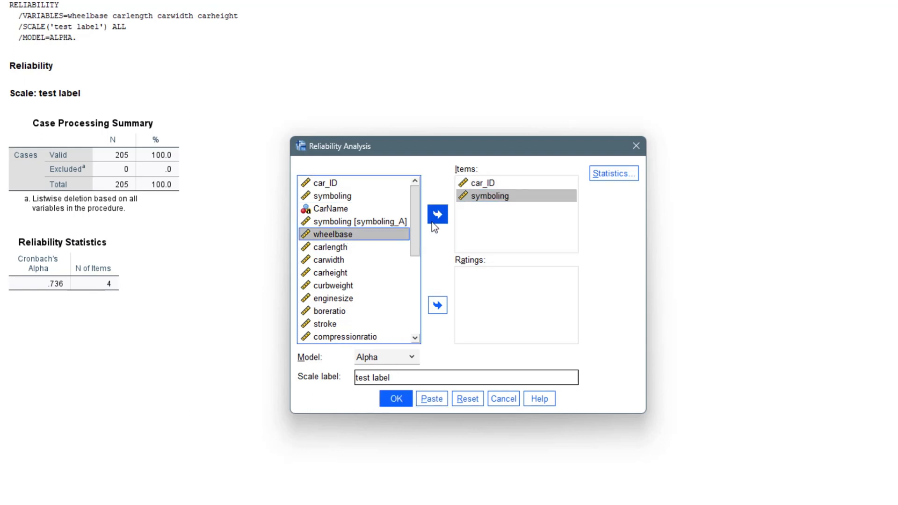
left_click(438, 214)
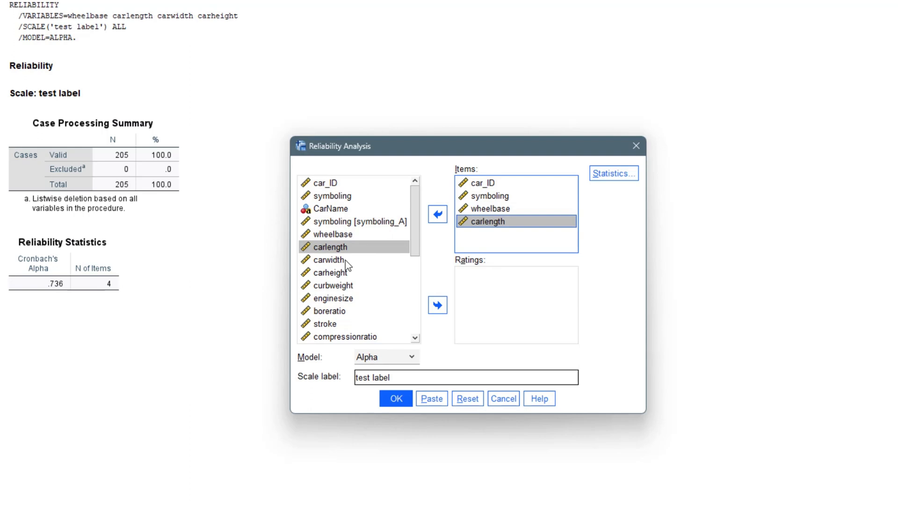
left_click(438, 214)
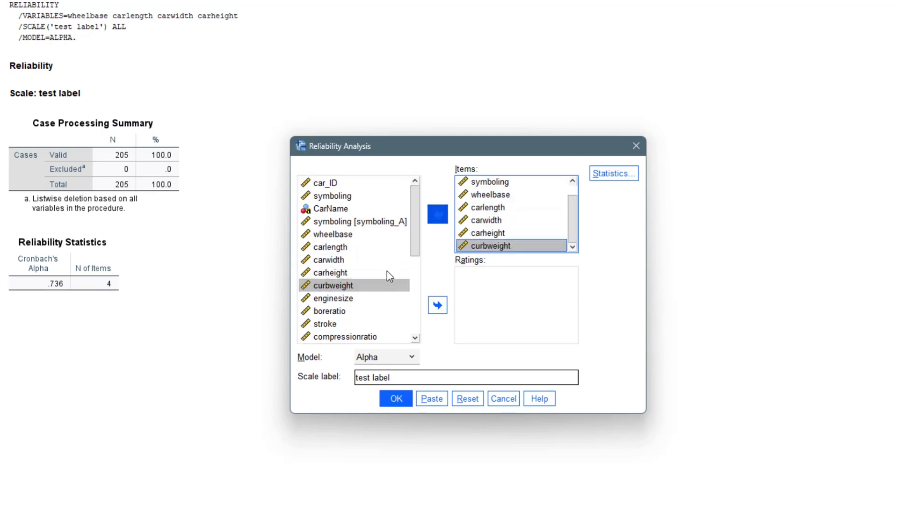
left_click(438, 214)
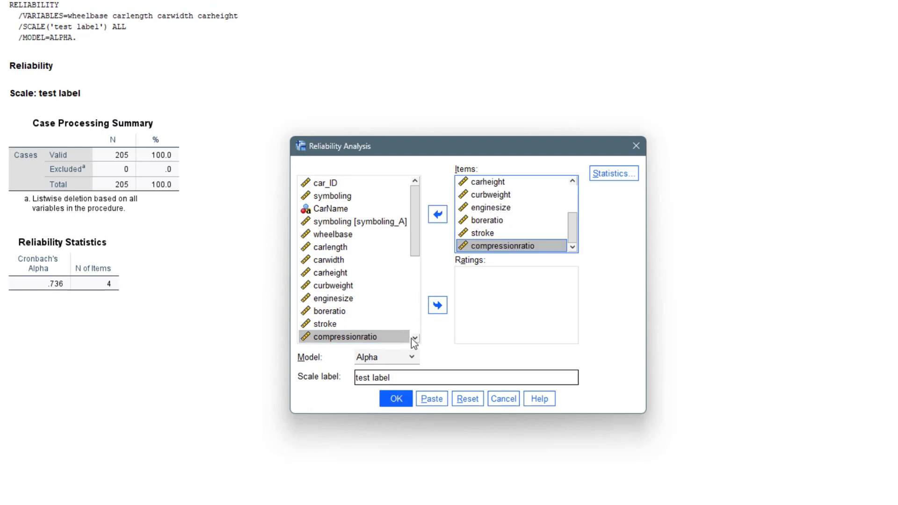
scroll("down", 3)
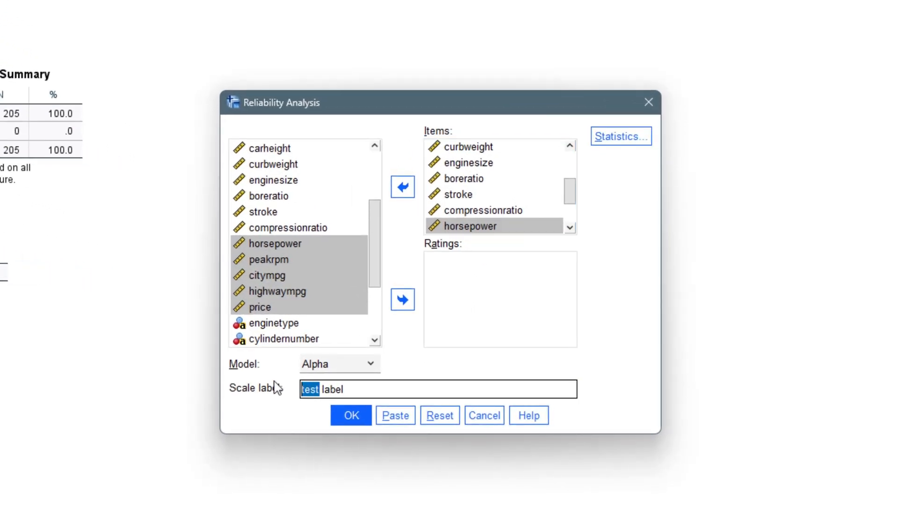
left_click(351, 415)
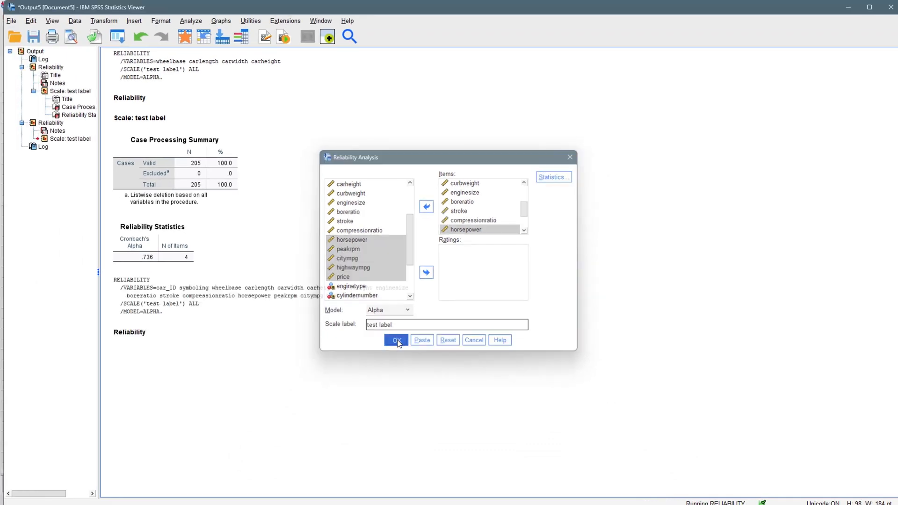
Run the sixteen-item analysis, reporting Cronbach's alpha .109 across 205 valid cases
left_click(395, 341)
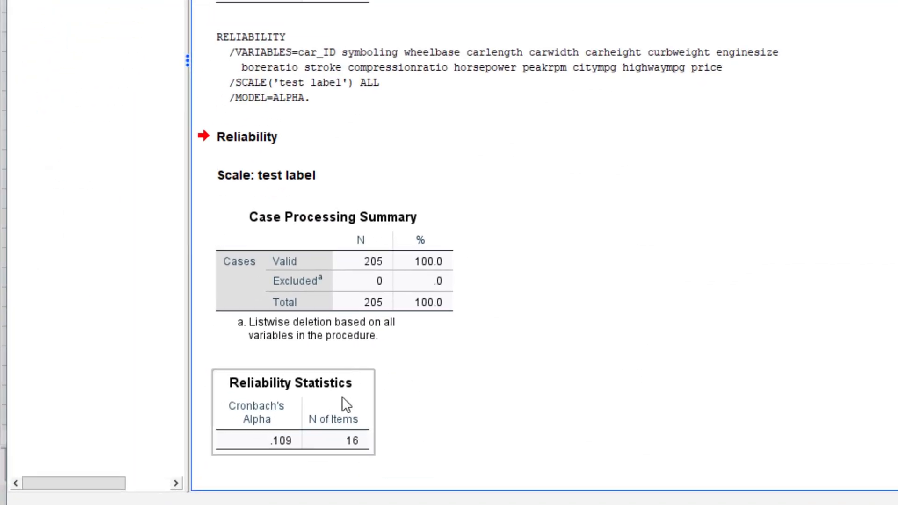
left_click(293, 412)
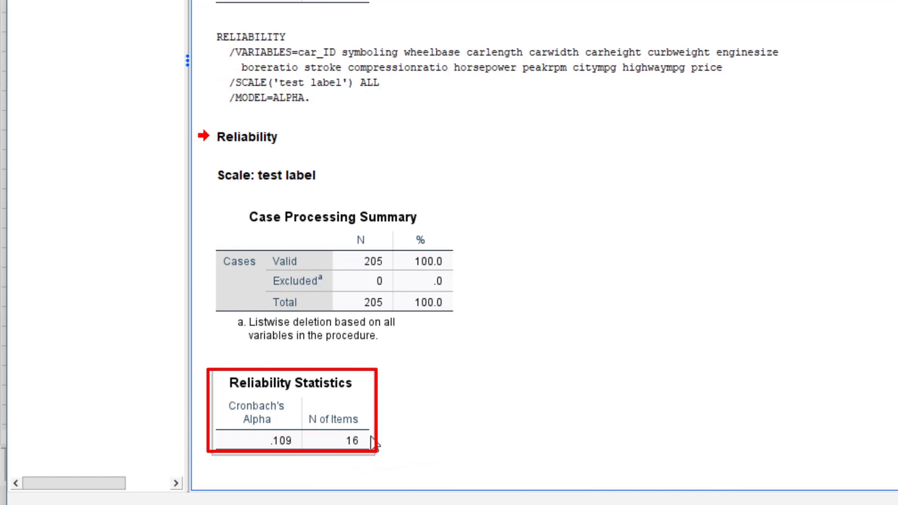
mouse_move(290, 465)
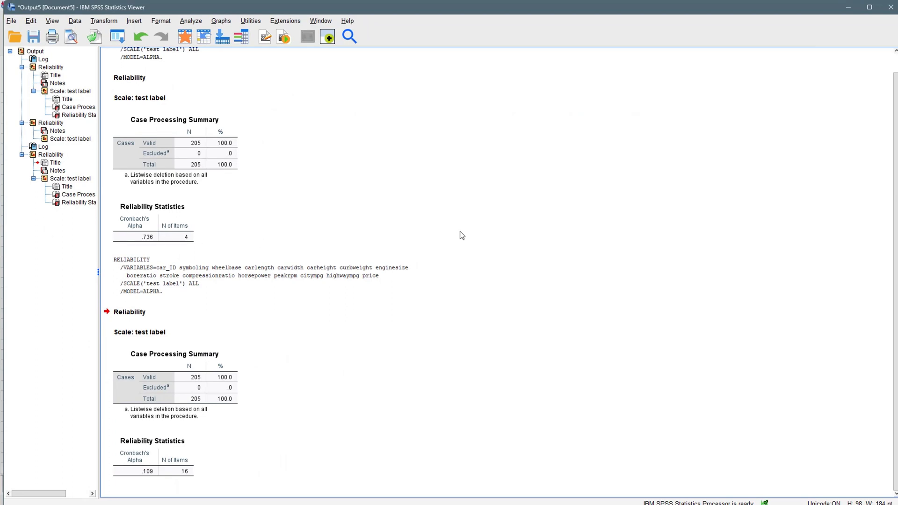
mouse_move(483, 218)
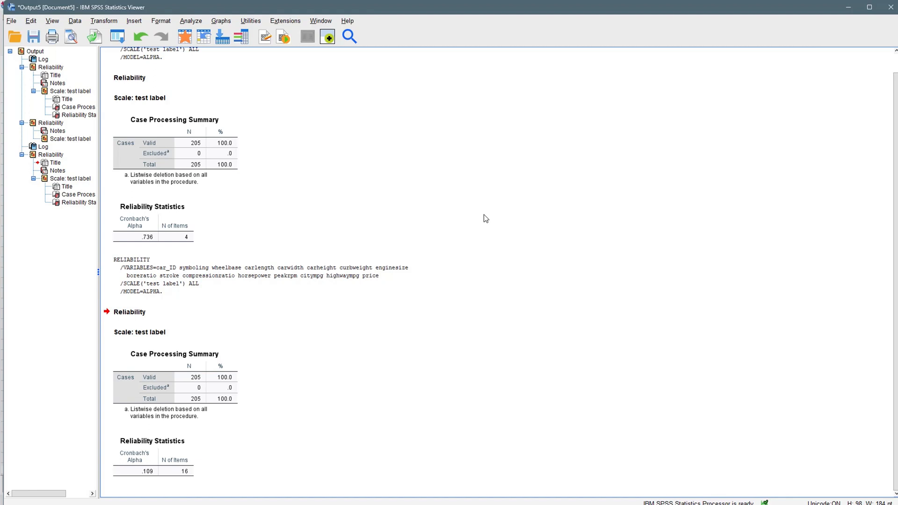
mouse_move(486, 215)
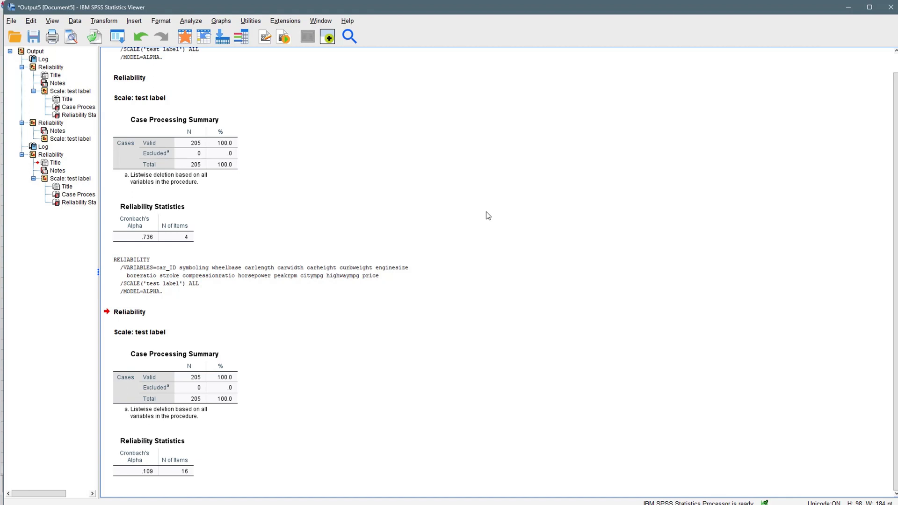